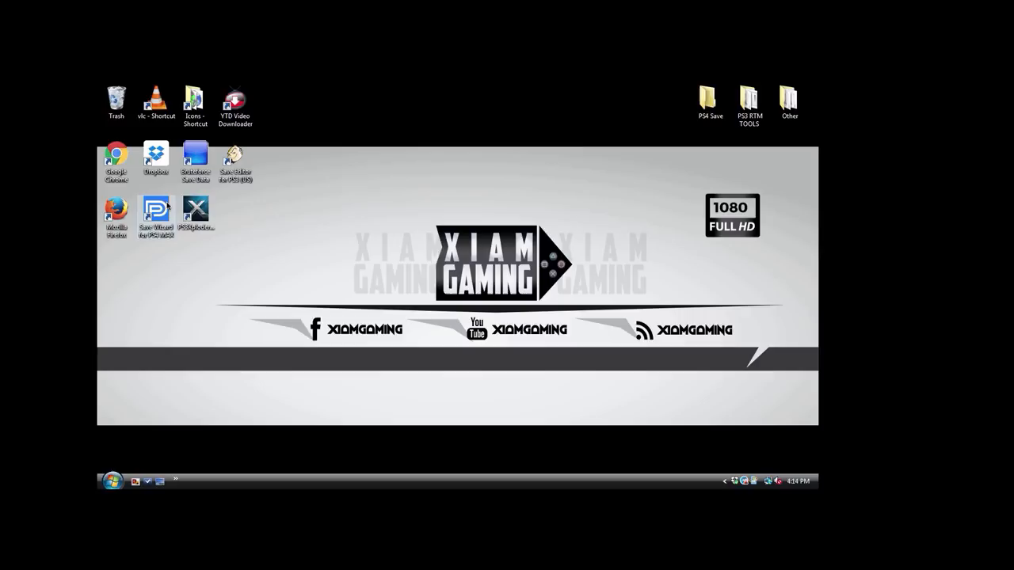
Step: Launch Save Wizard for PS4 MAX from its desktop shortcut
double_click(155, 212)
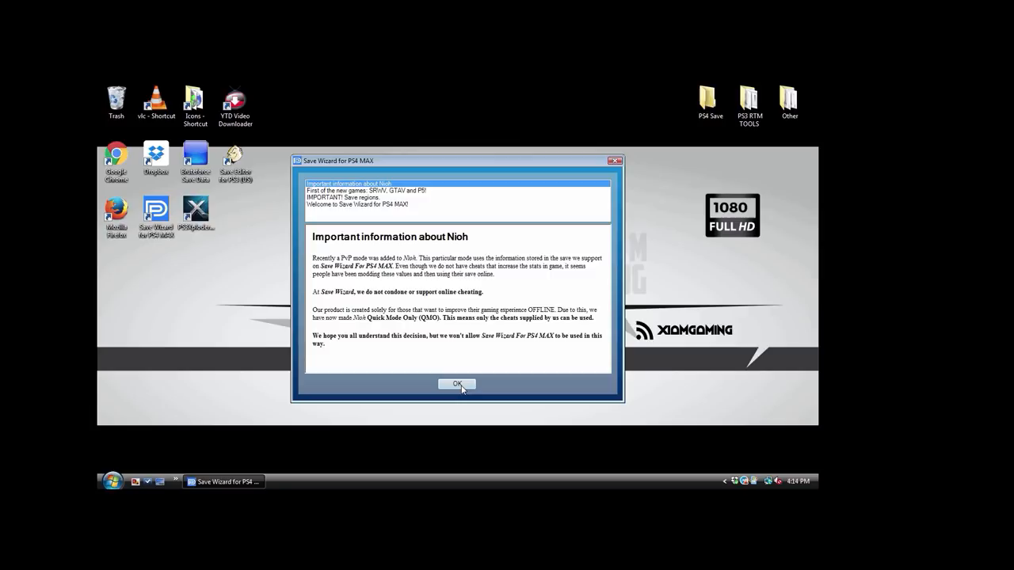
Step: Dismiss the Nioh notice to reveal Attack On Titan and Resident Evil 7
left_click(457, 384)
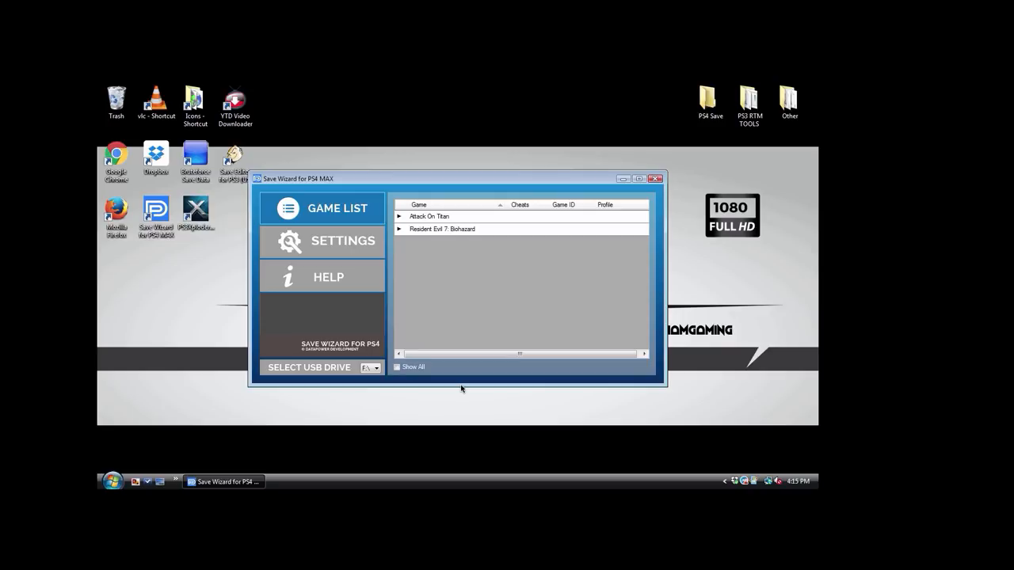
mouse_move(380, 337)
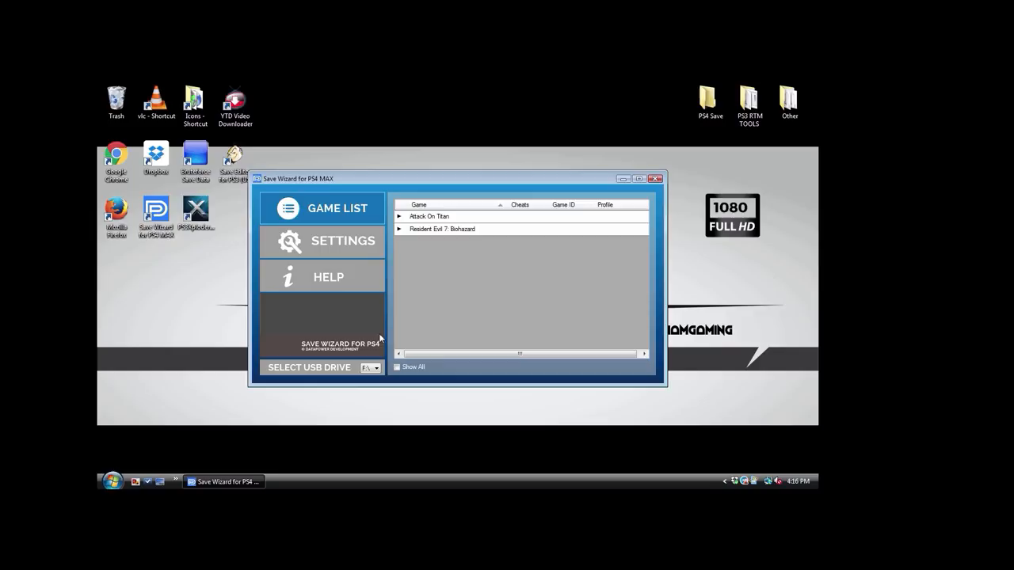
mouse_move(365, 281)
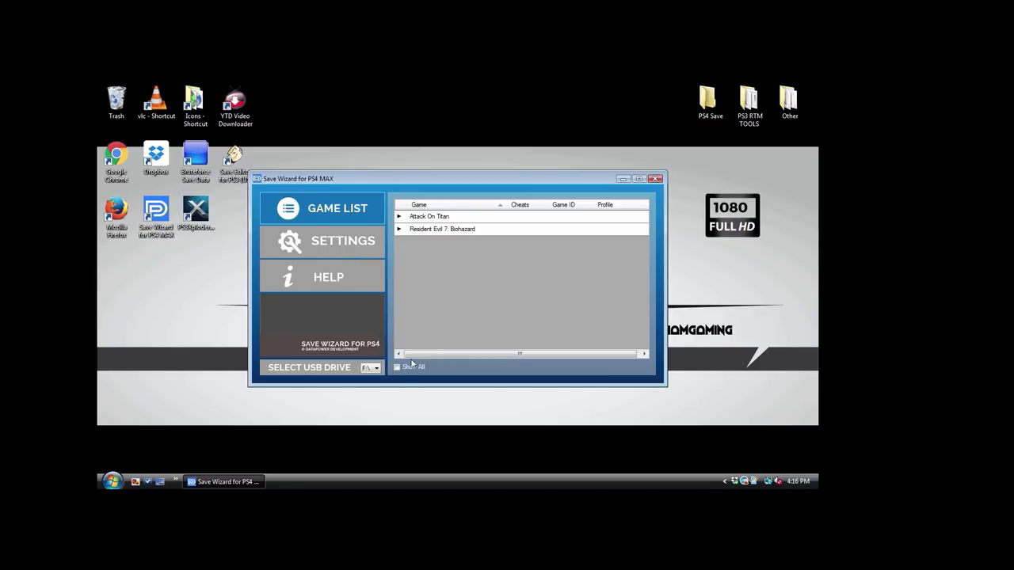
Step: Tick Show All and scroll through every supported game with its cheat count
left_click(397, 367)
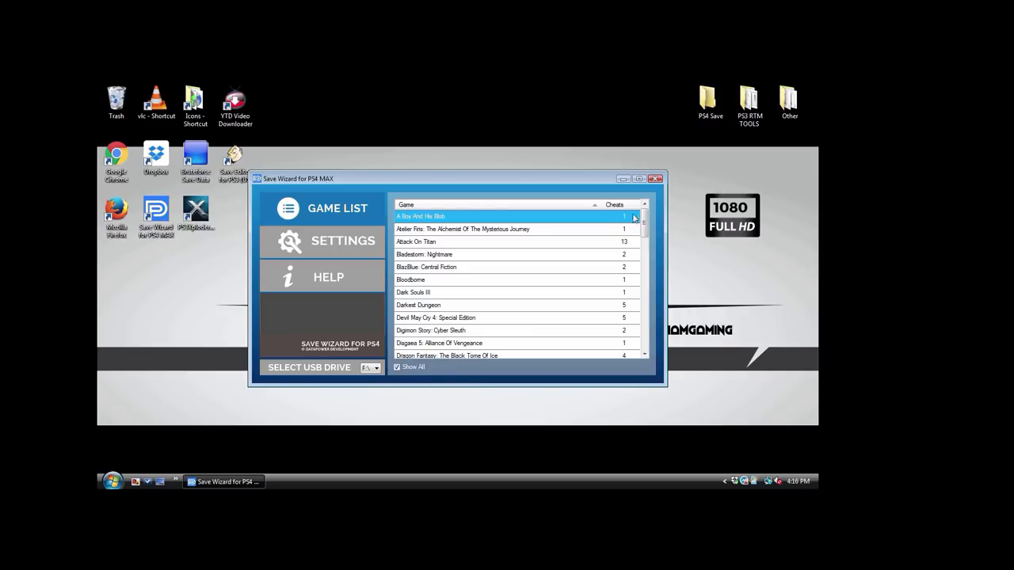
scroll("down", 3)
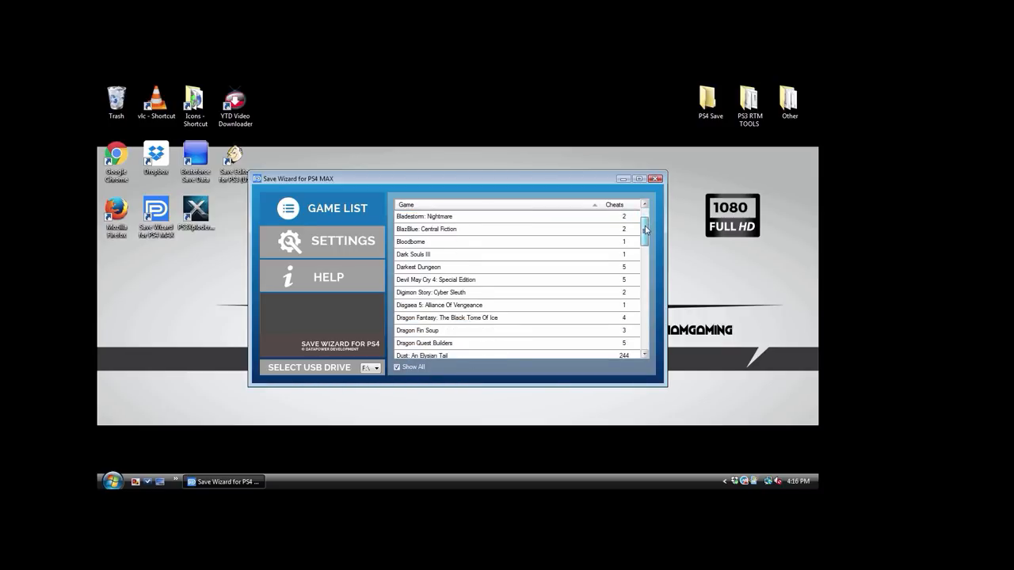
scroll("down", 3)
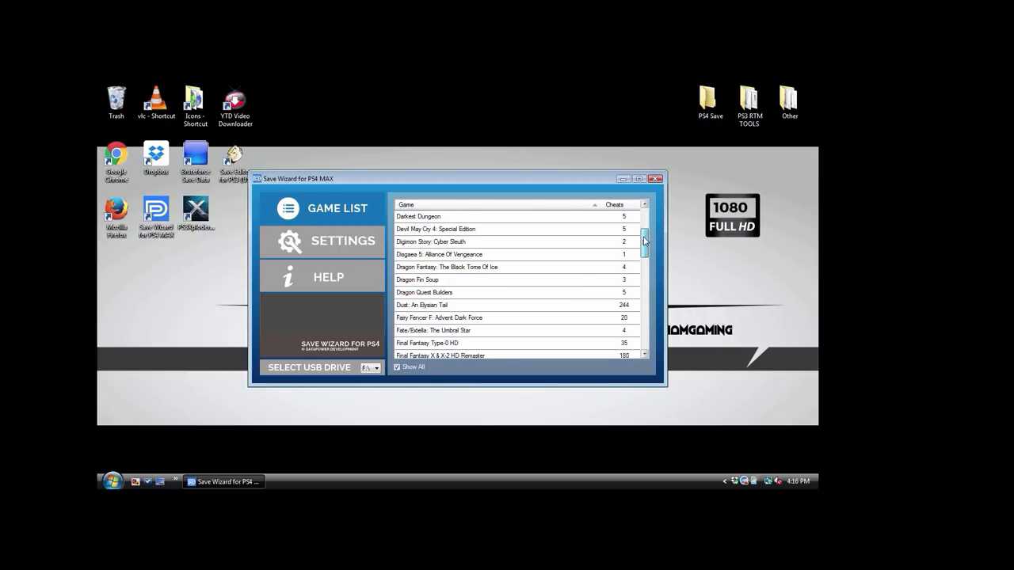
scroll("down", 3)
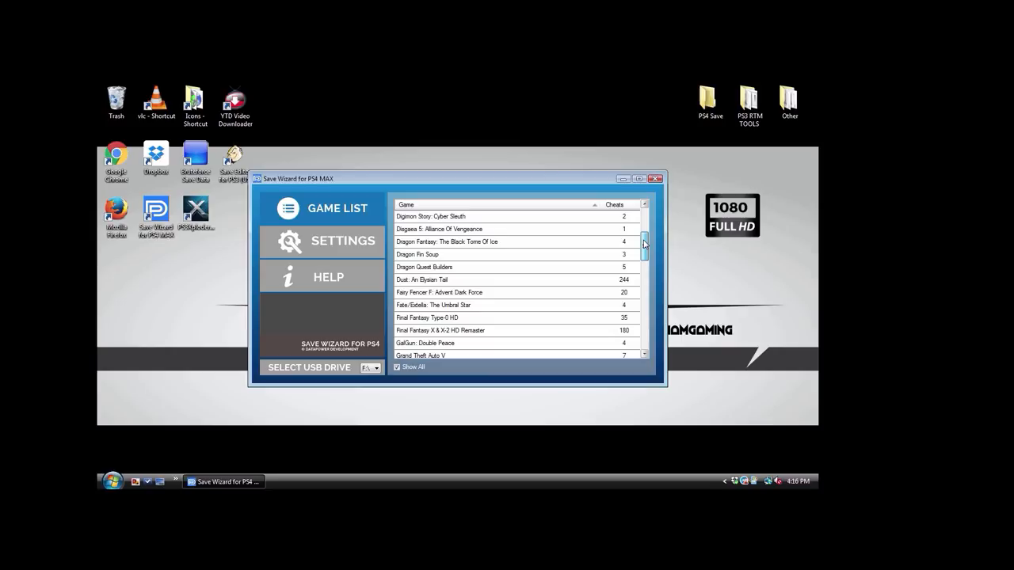
scroll("down", 3)
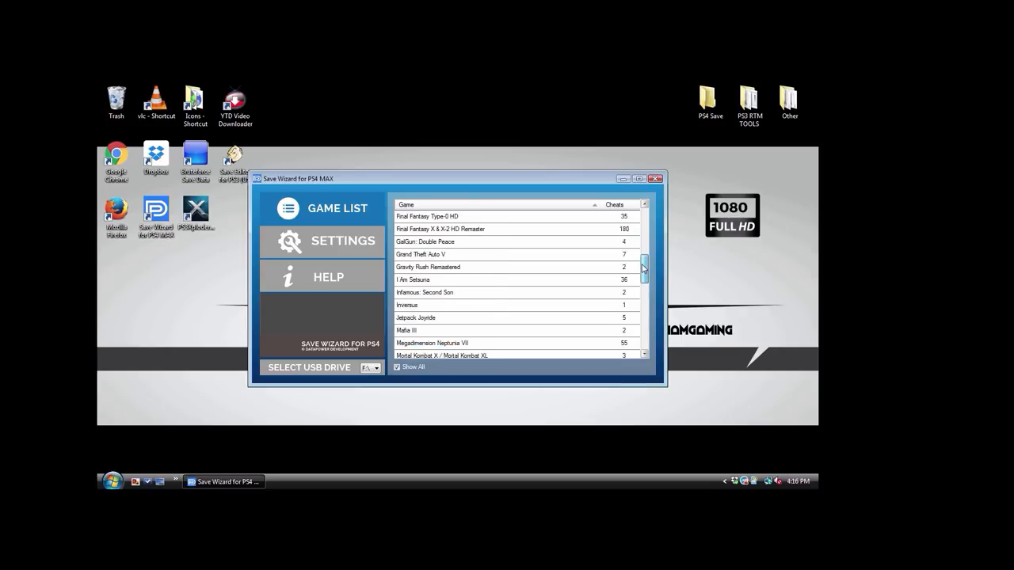
scroll("down", 3)
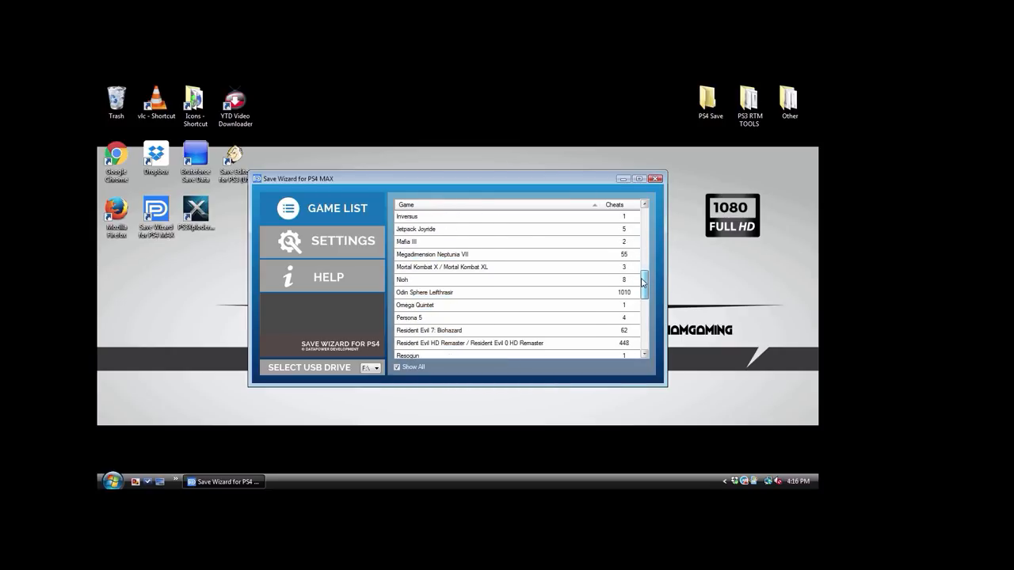
scroll("down", 3)
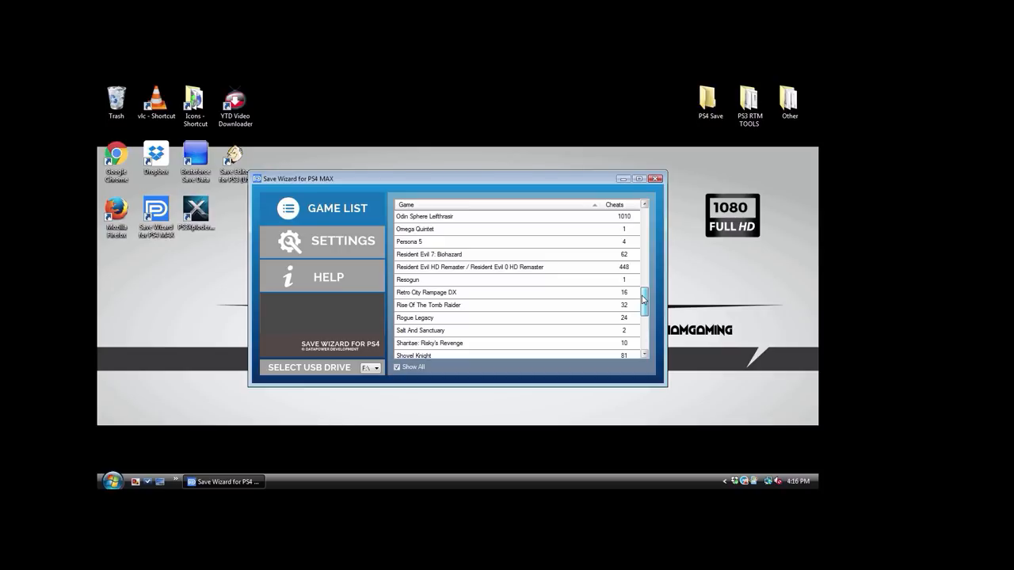
scroll("down", 3)
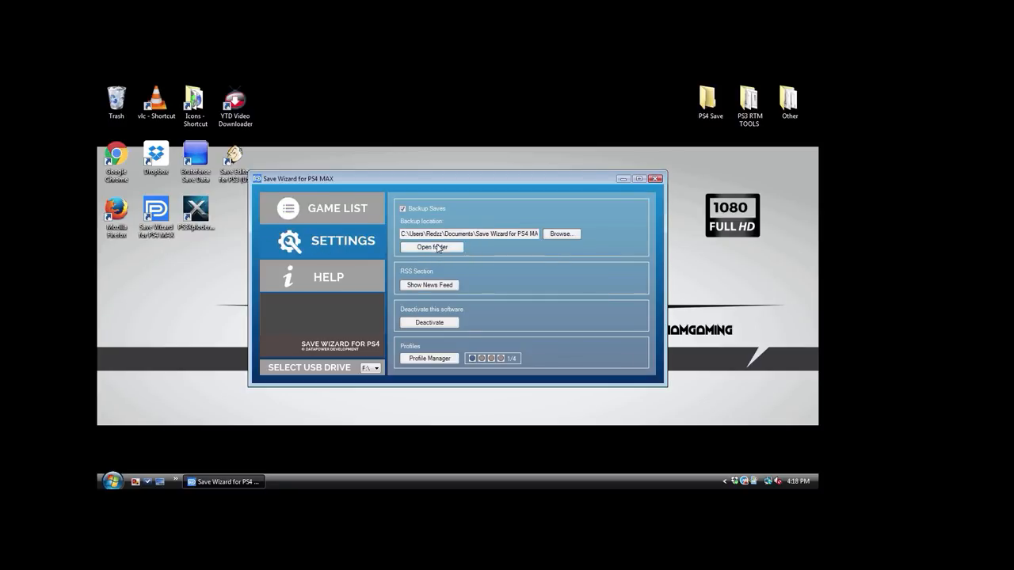
mouse_move(505, 253)
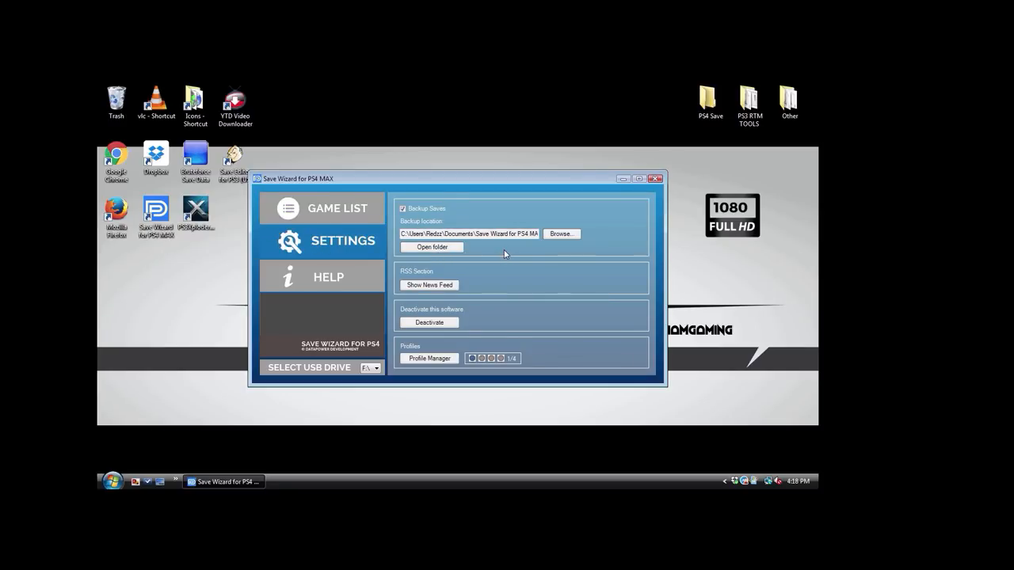
mouse_move(402, 282)
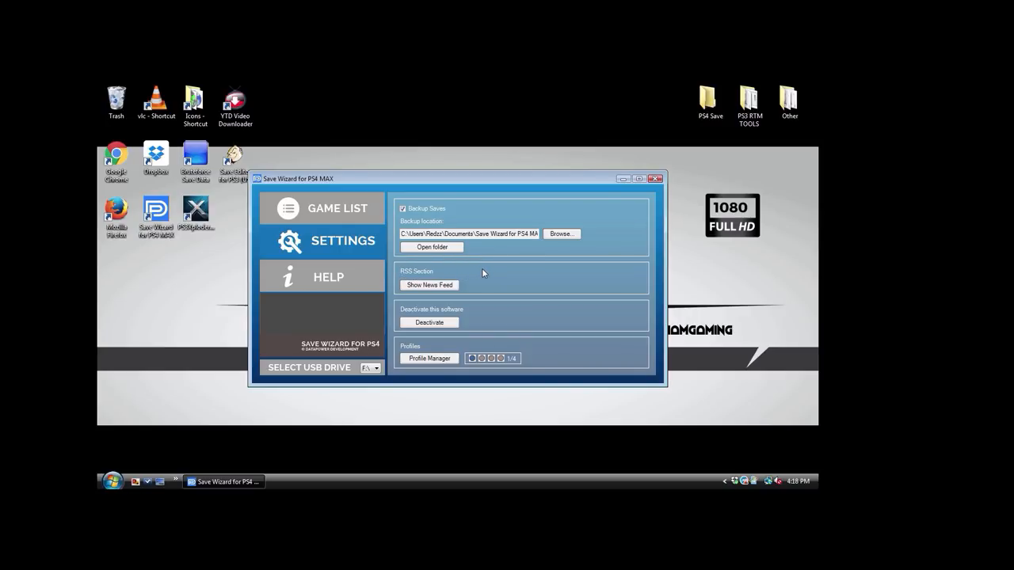
mouse_move(471, 276)
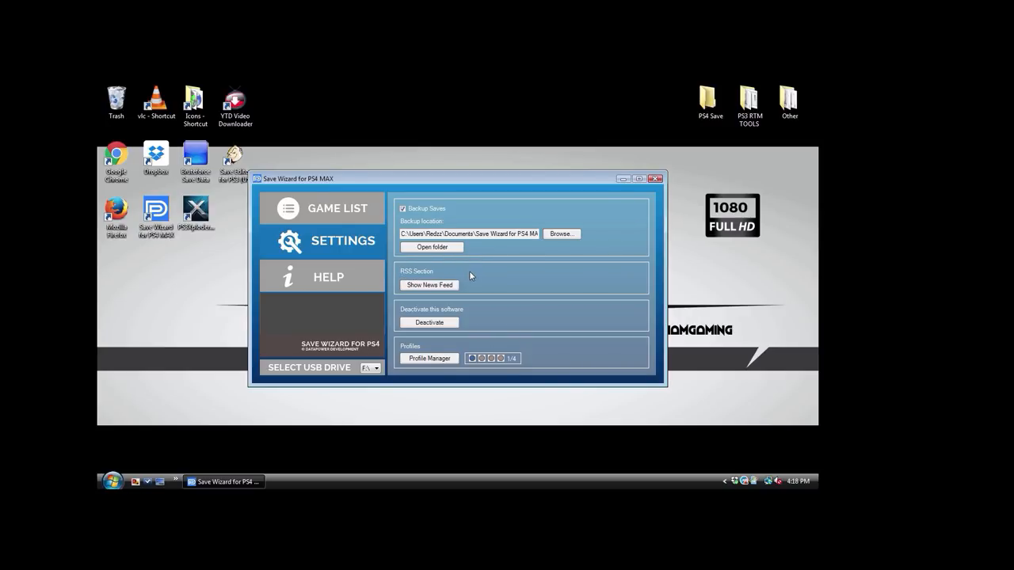
mouse_move(406, 316)
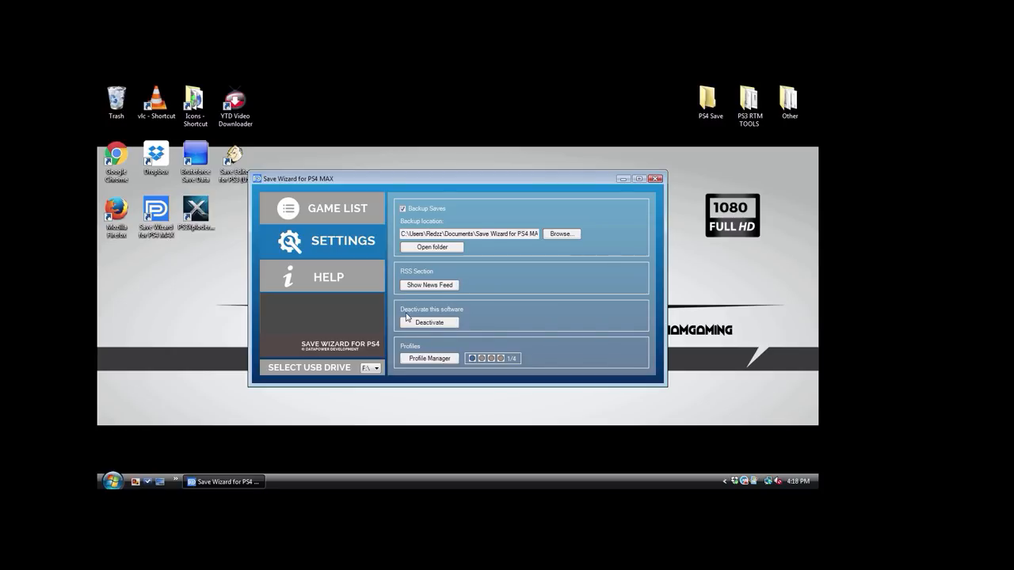
mouse_move(497, 306)
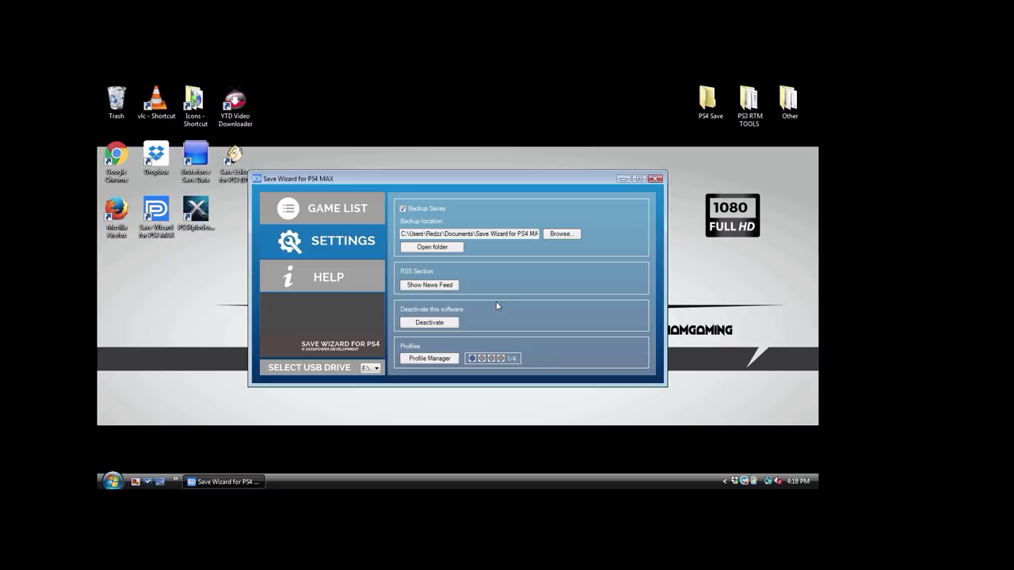
Step: Open Profile Manager to view the stored PSN profile, then close it
left_click(428, 358)
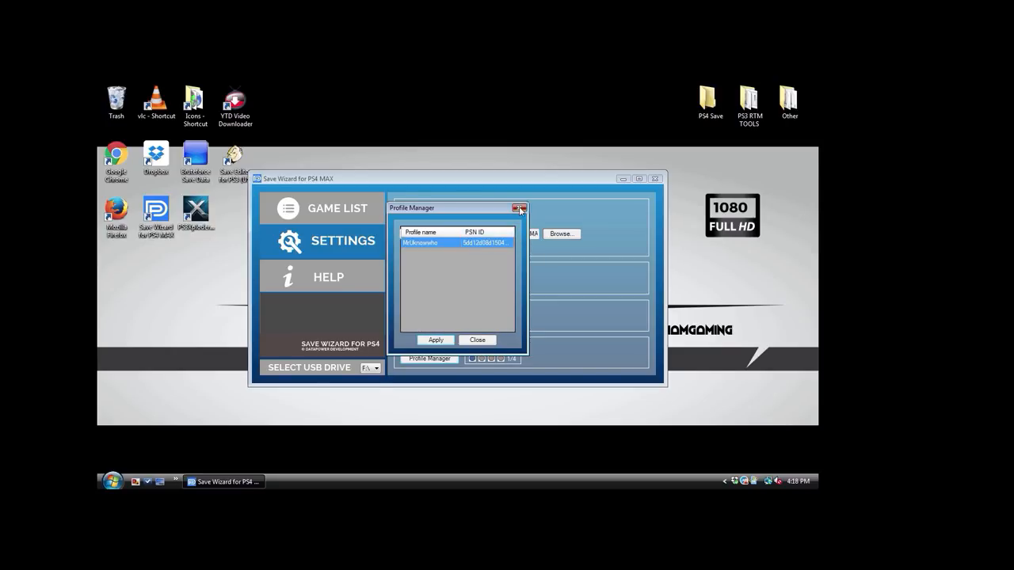
left_click(523, 208)
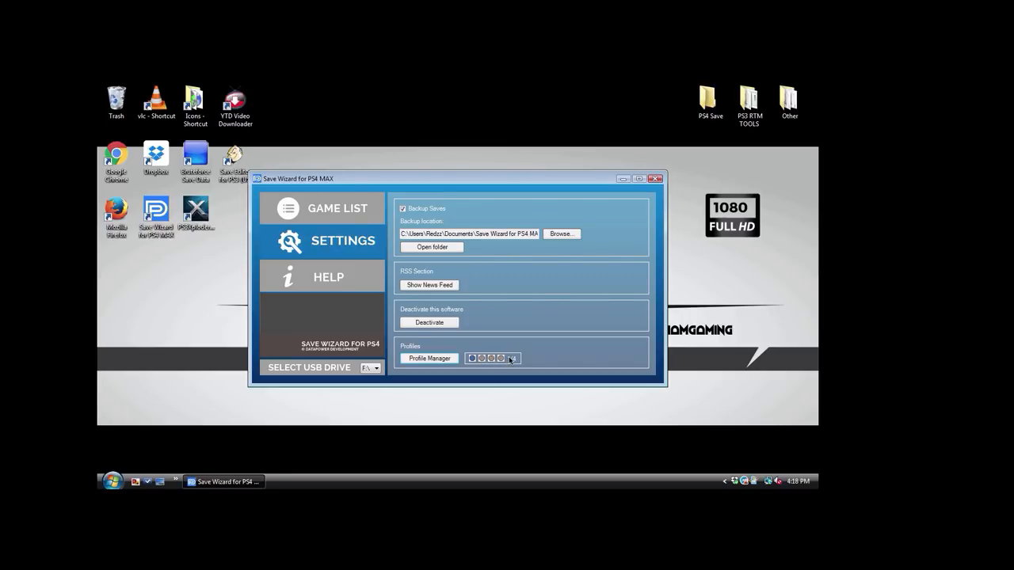
mouse_move(512, 352)
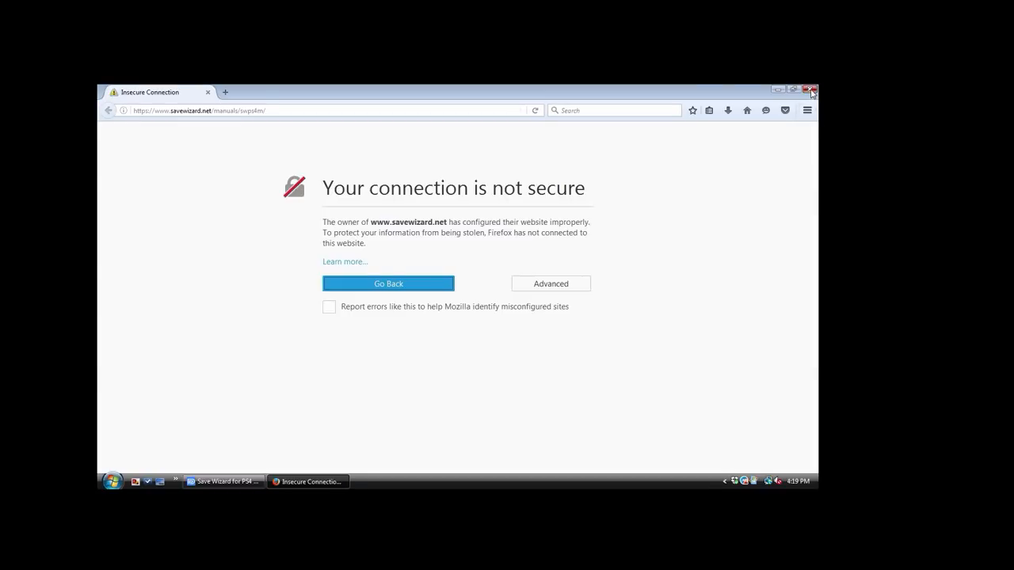
Step: Close the Firefox manual page and return to Save Wizard's game list
left_click(819, 89)
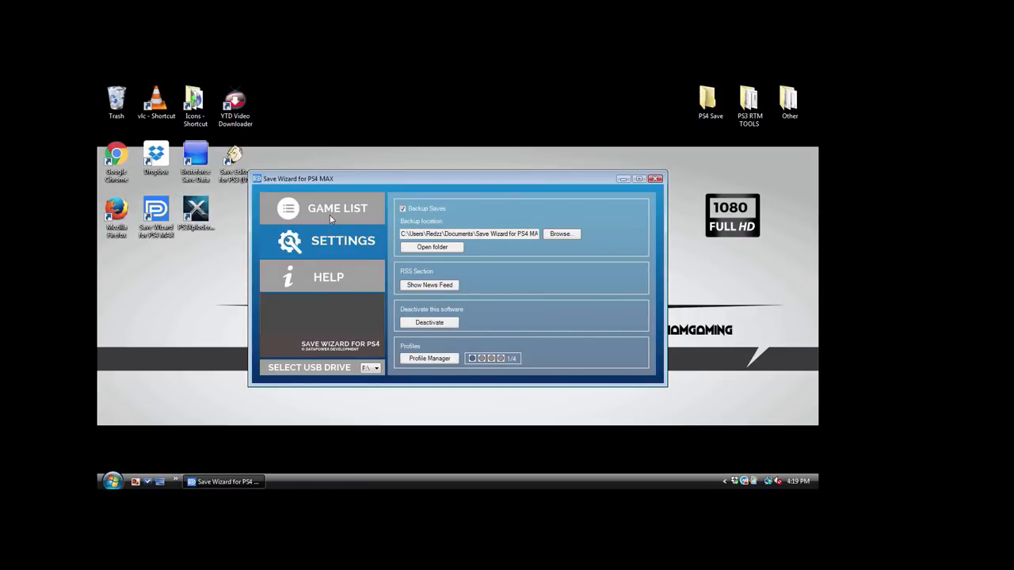
left_click(332, 209)
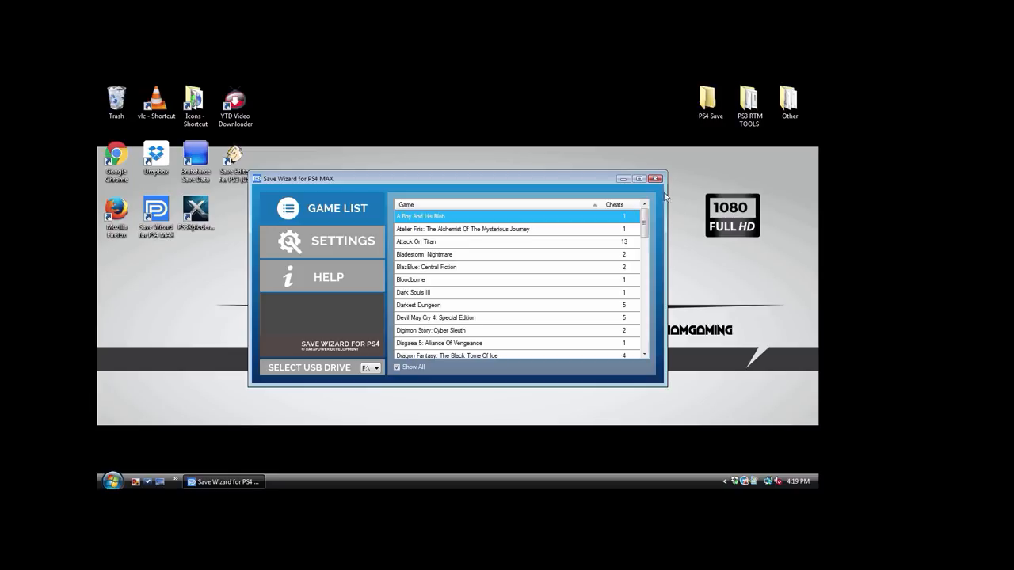
mouse_move(501, 370)
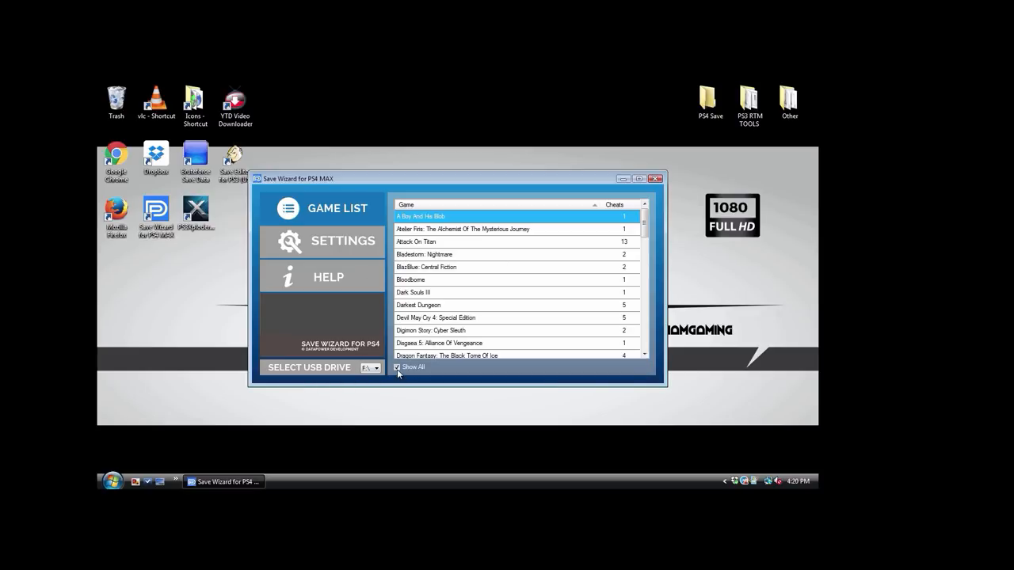
left_click(396, 367)
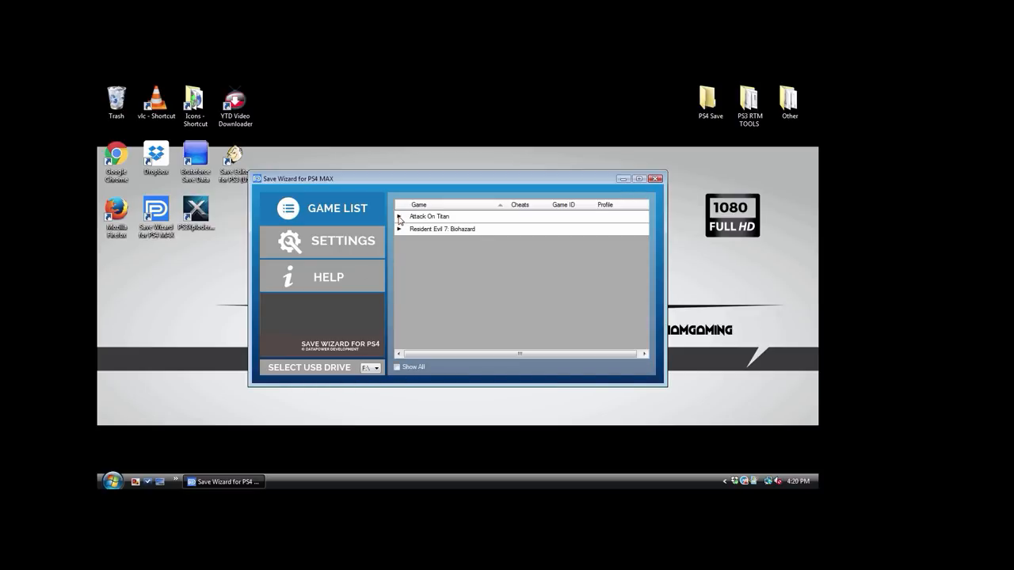
Step: Expand Attack On Titan and open Quick Mode for its SAVE0000 save
left_click(430, 216)
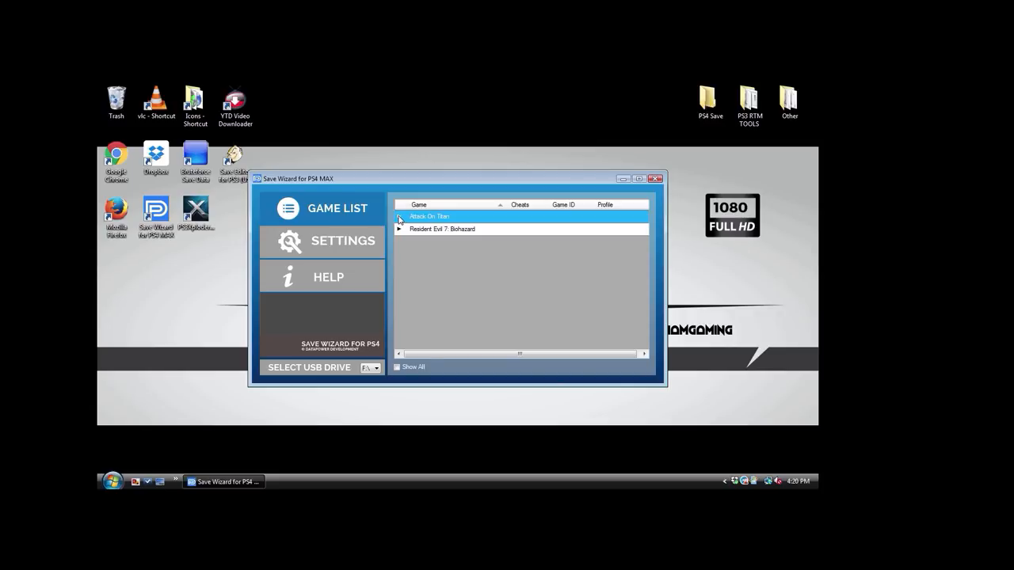
left_click(399, 216)
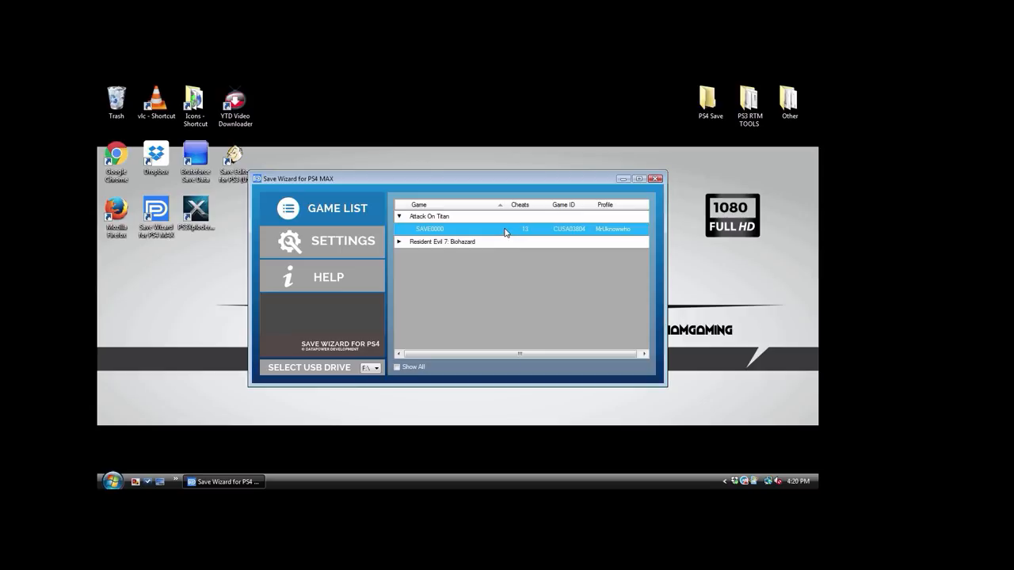
right_click(505, 230)
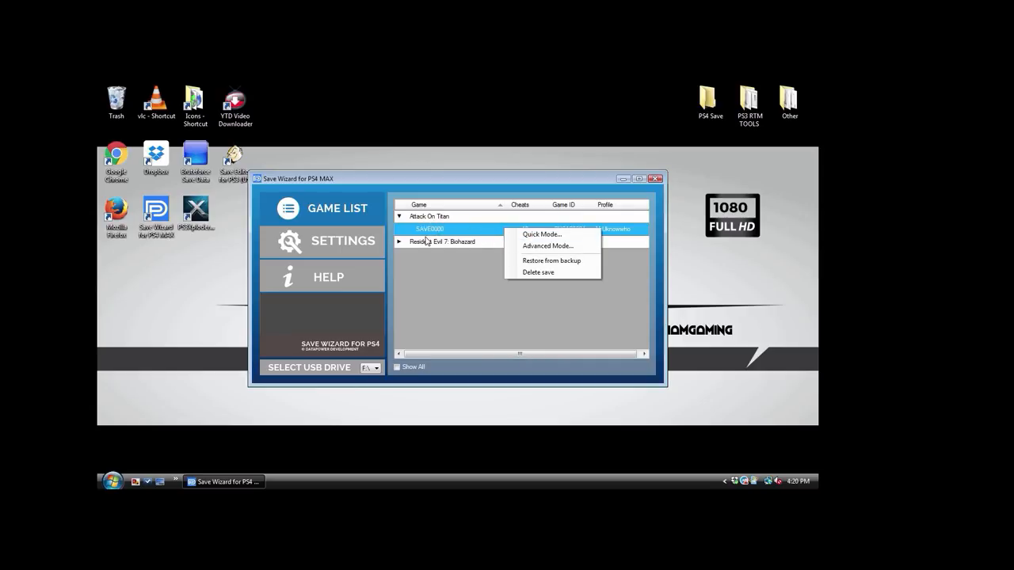
mouse_move(553, 235)
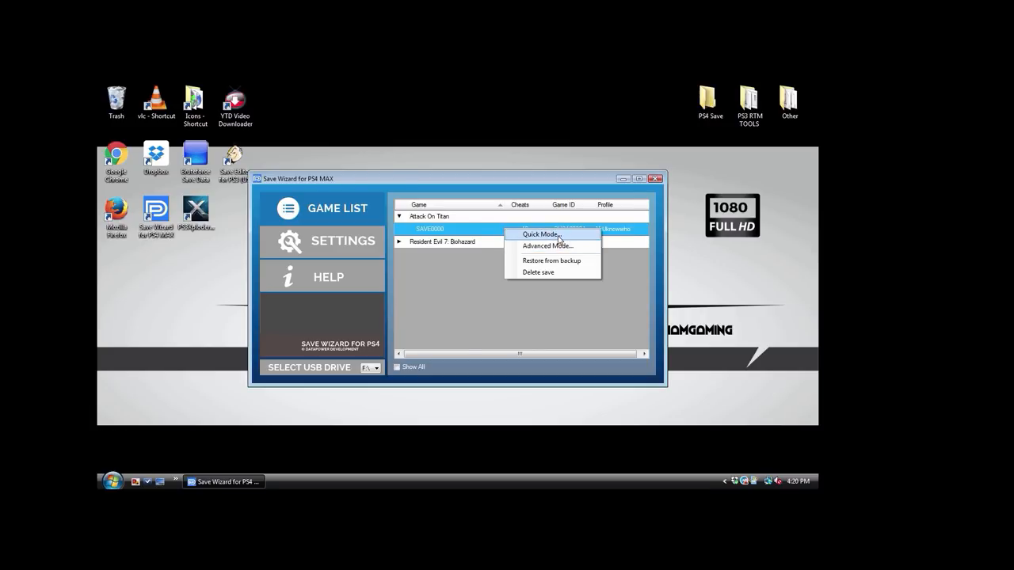
left_click(541, 234)
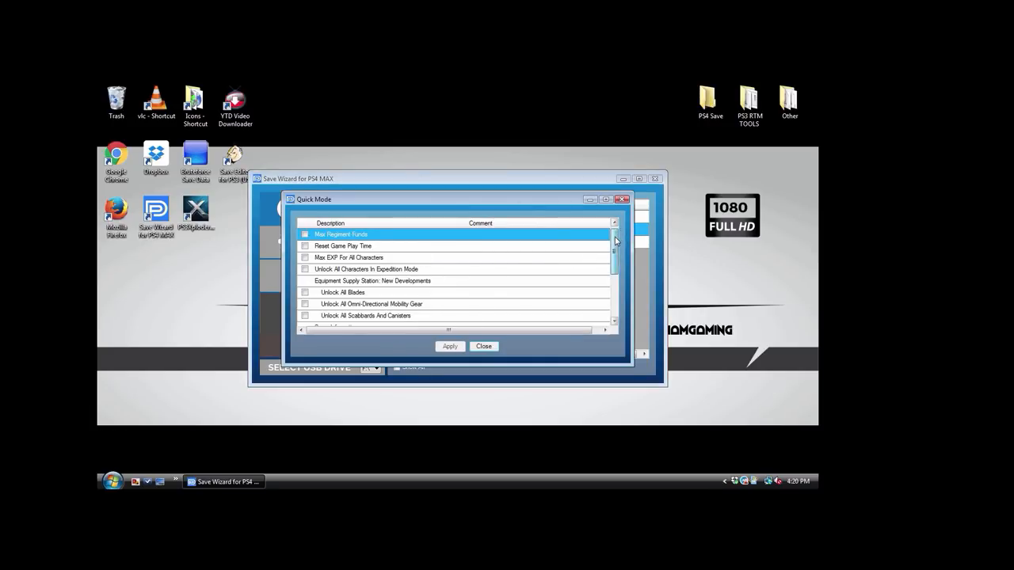
Step: Apply Max Regiment Funds, confirm overwriting the USB save, and acknowledge success
scroll("down", 3)
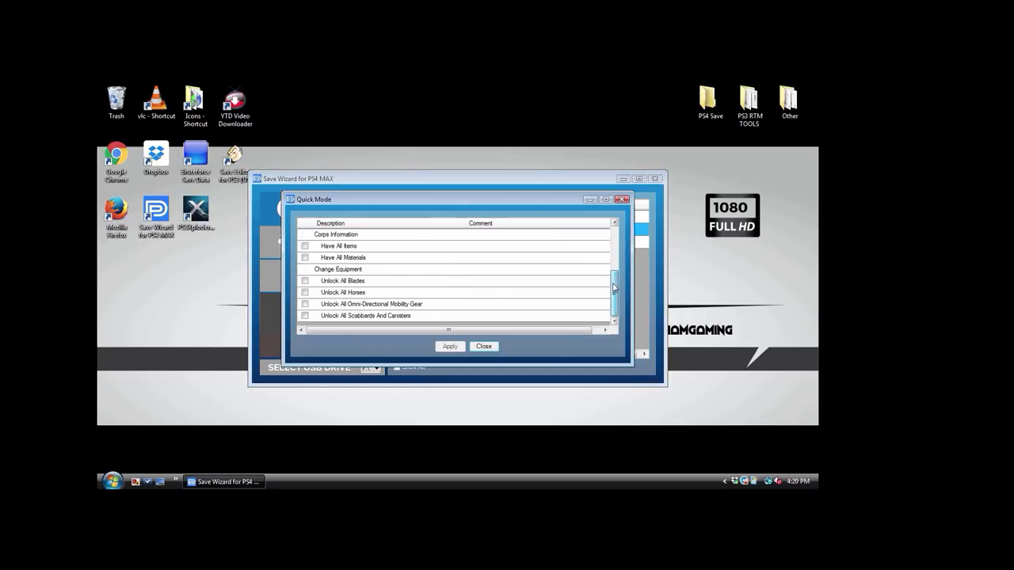
scroll("up", 3)
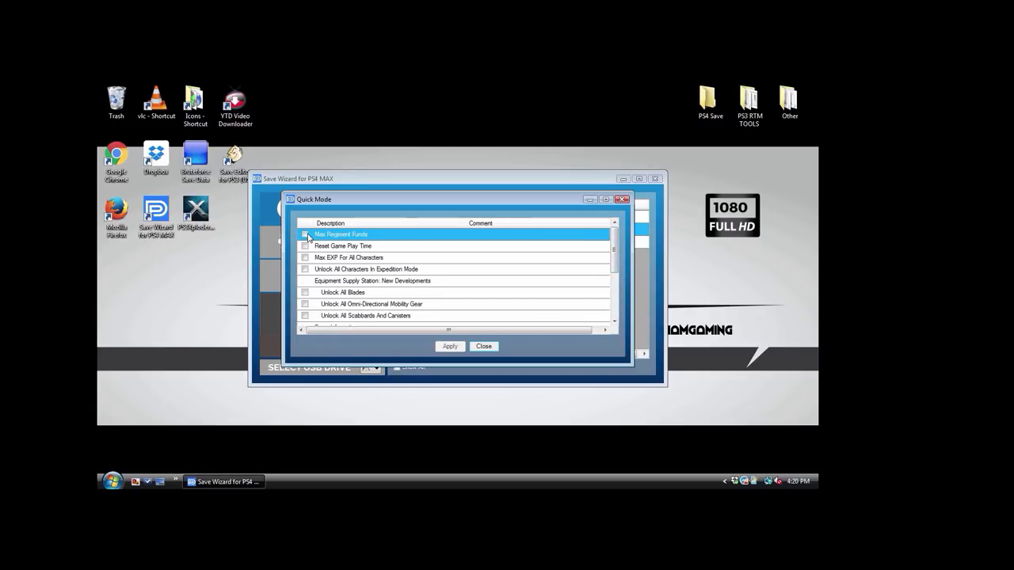
left_click(449, 347)
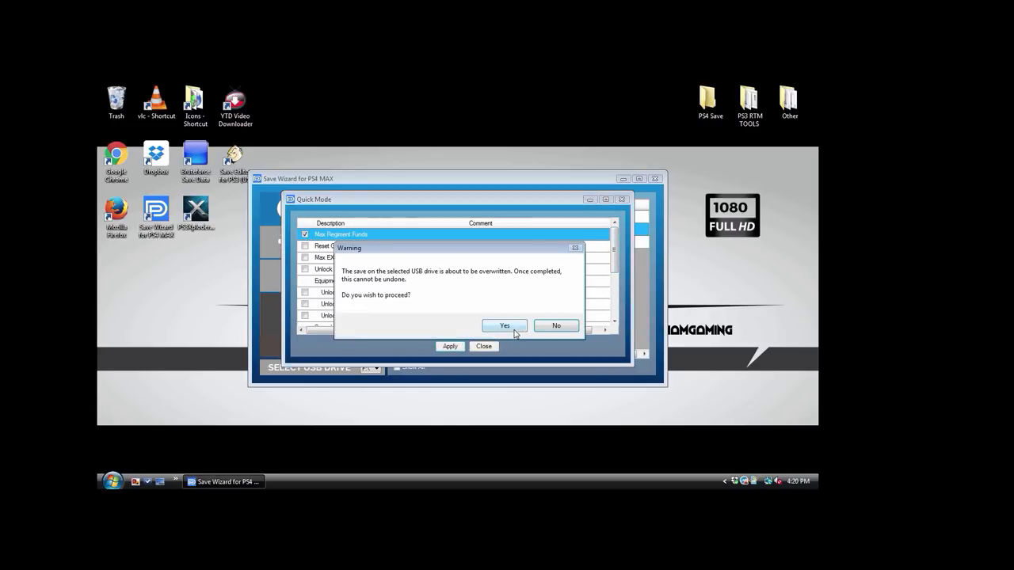
left_click(504, 326)
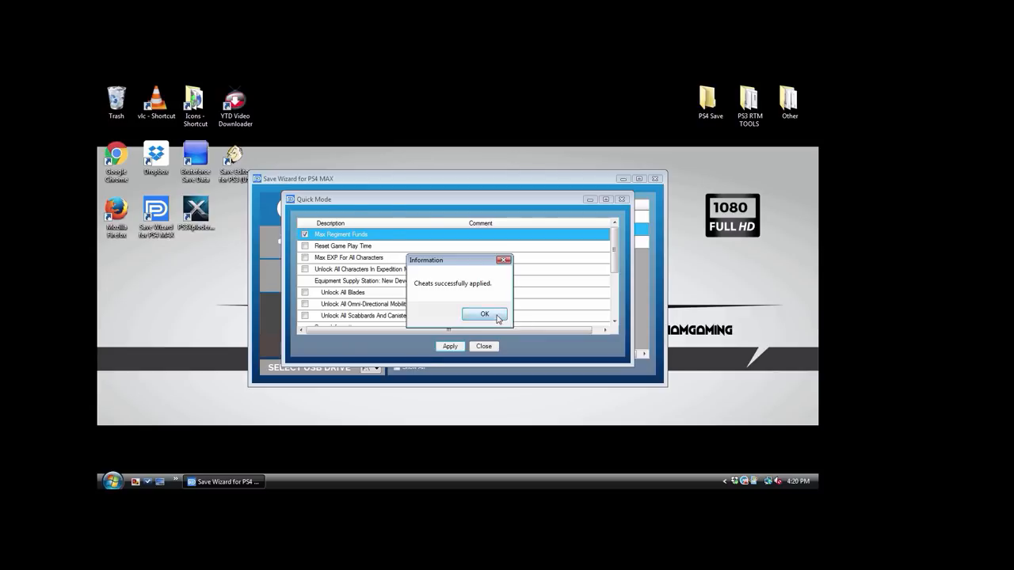
left_click(484, 315)
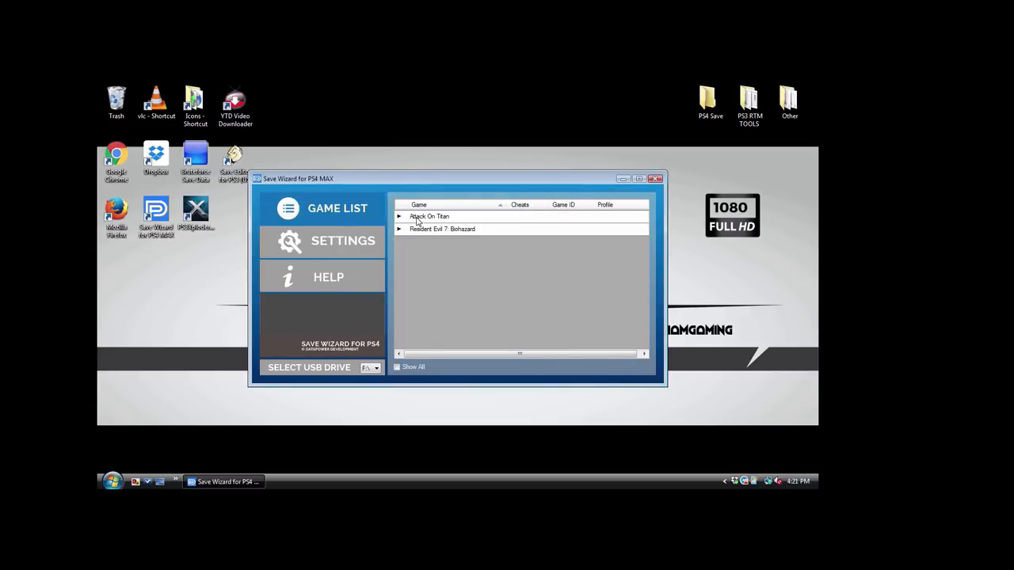
Step: Open Advanced Mode on Attack On Titan's save to view DATA.BIN's raw hex
left_click(442, 229)
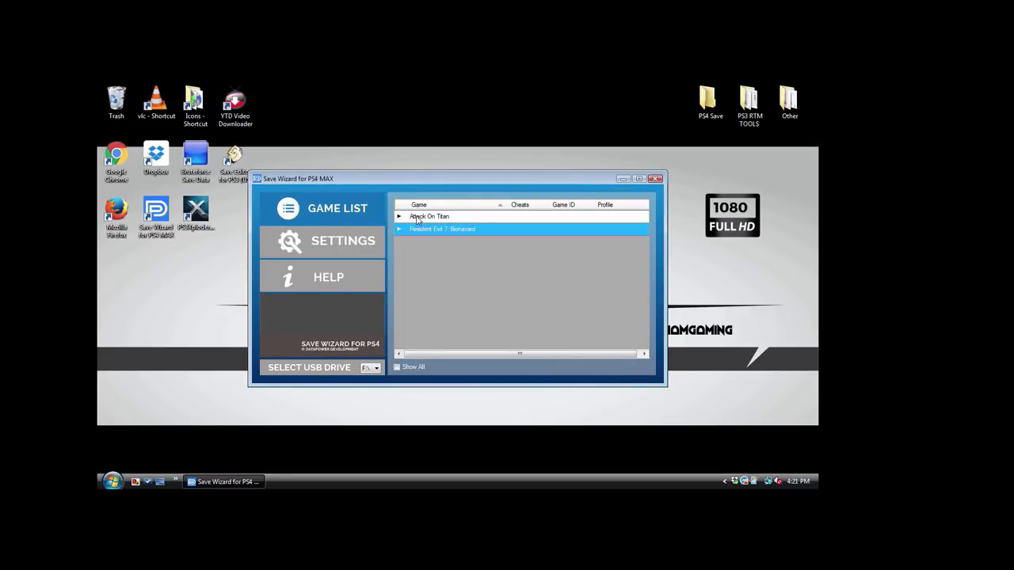
right_click(427, 229)
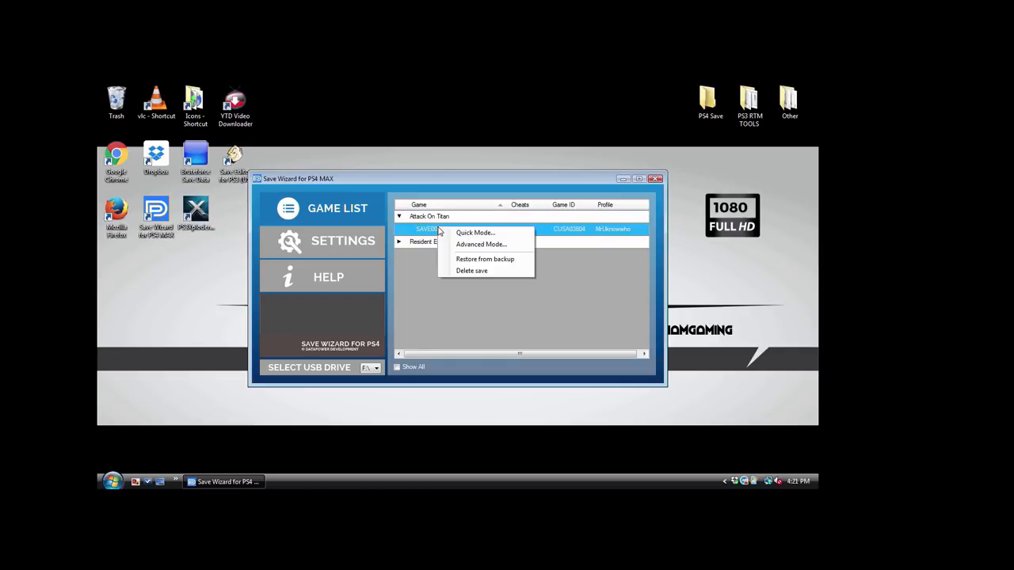
mouse_move(481, 244)
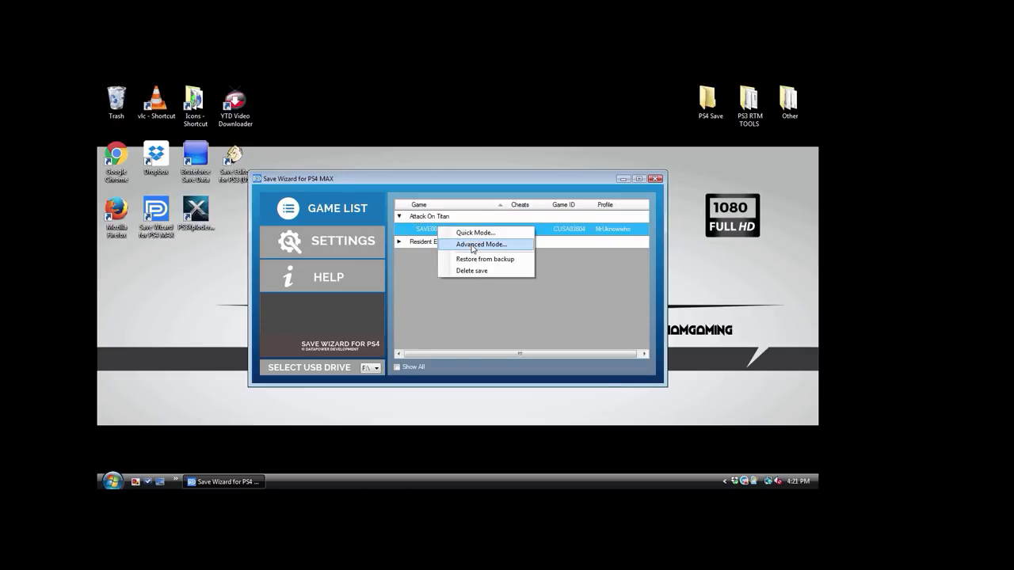
left_click(481, 243)
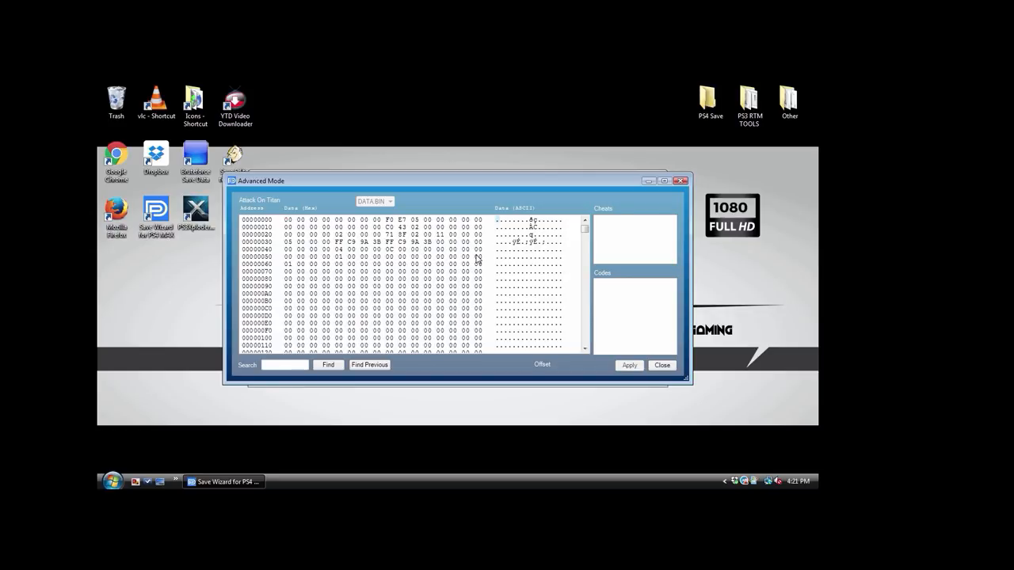
mouse_move(550, 239)
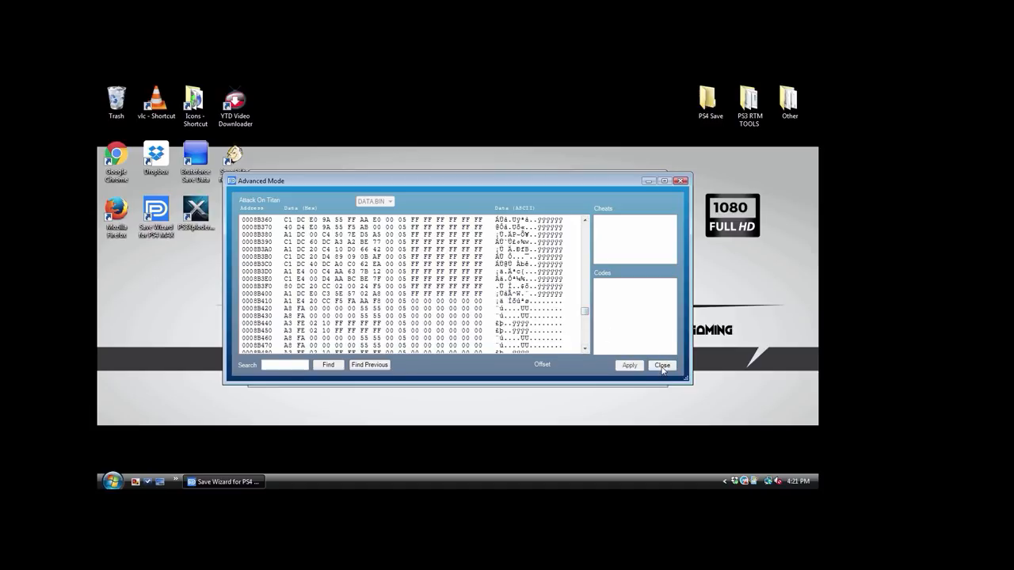
left_click(661, 365)
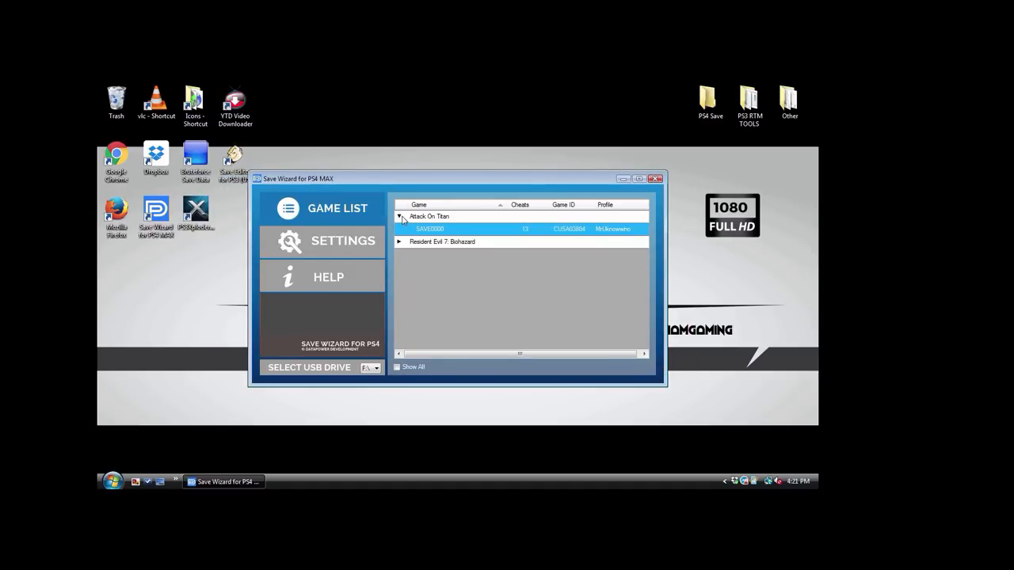
Step: Select the Attack On Titan entry in the game list
left_click(427, 217)
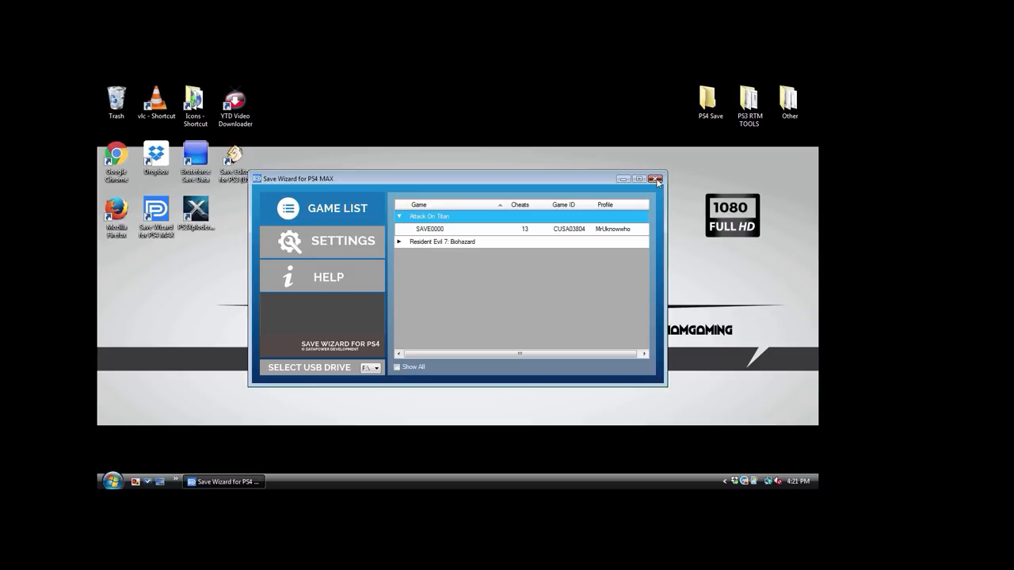
mouse_move(406, 228)
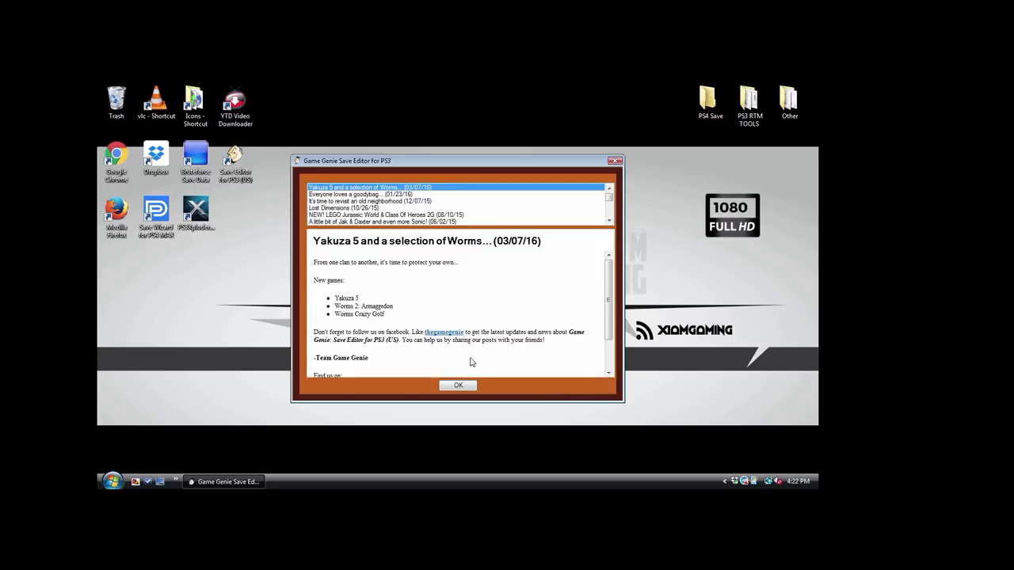
Step: Dismiss Game Genie's news, confirm no PS3 saves, and close the editor
left_click(457, 385)
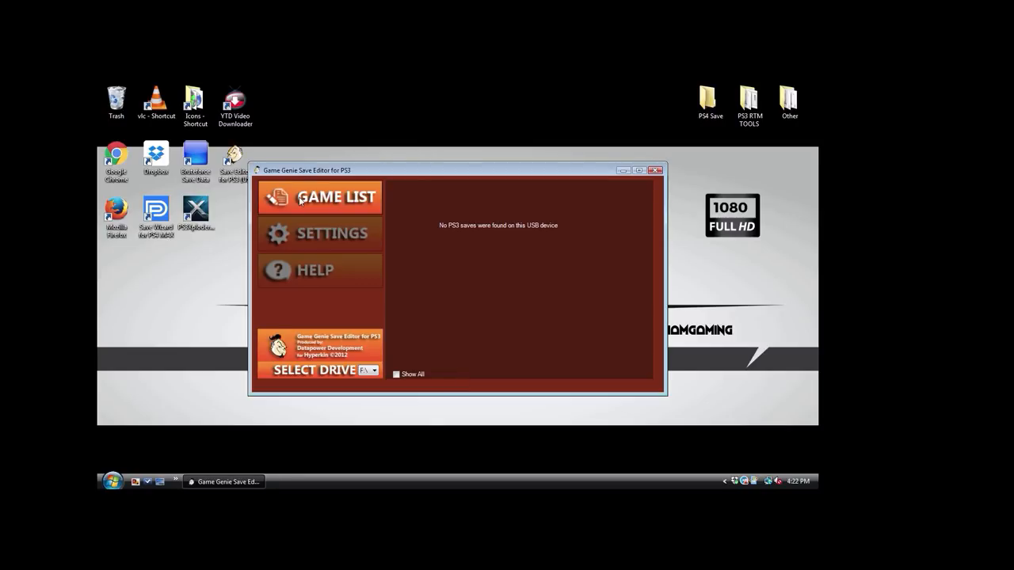
mouse_move(317, 222)
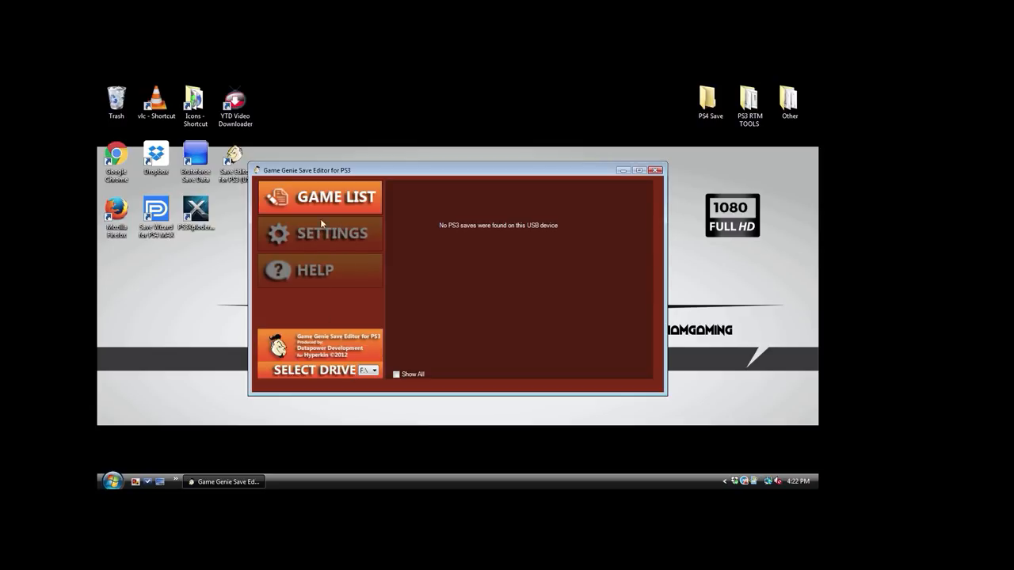
mouse_move(437, 187)
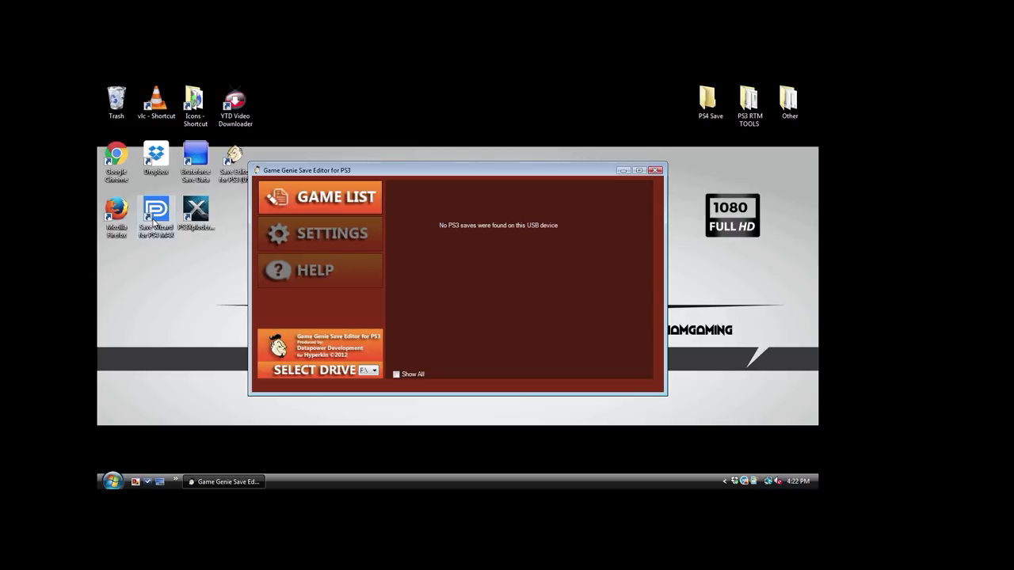
mouse_move(650, 188)
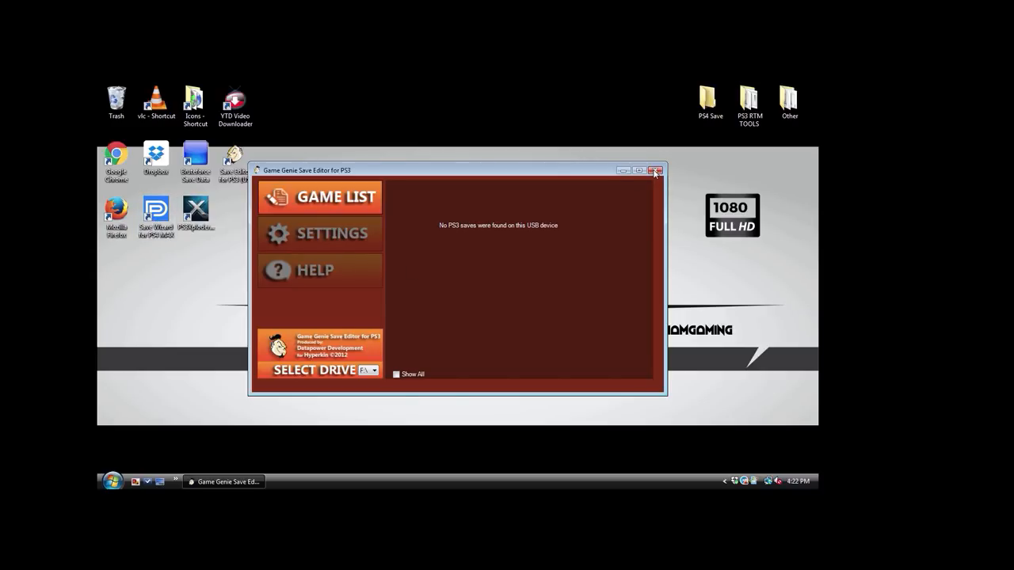
left_click(656, 170)
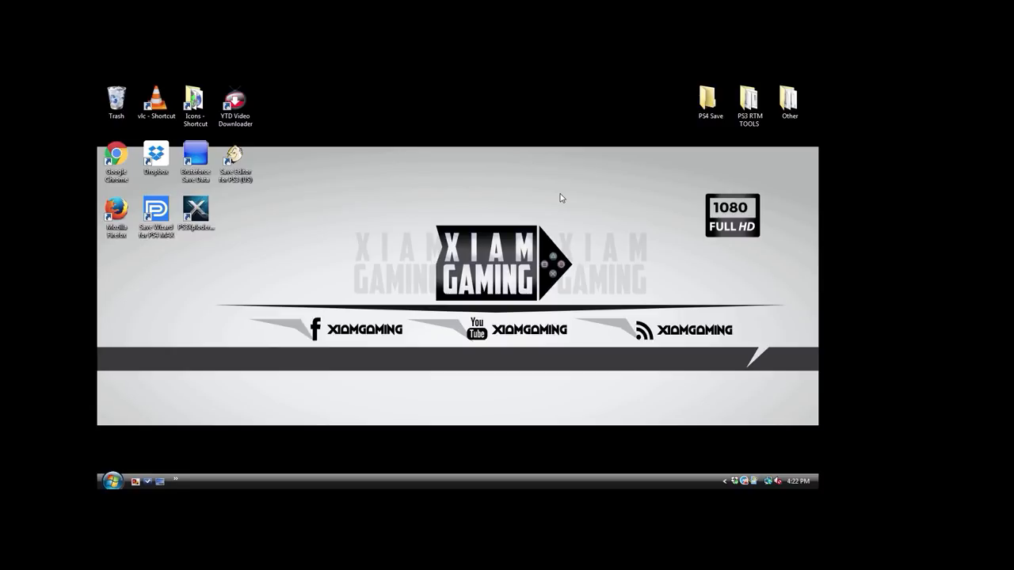